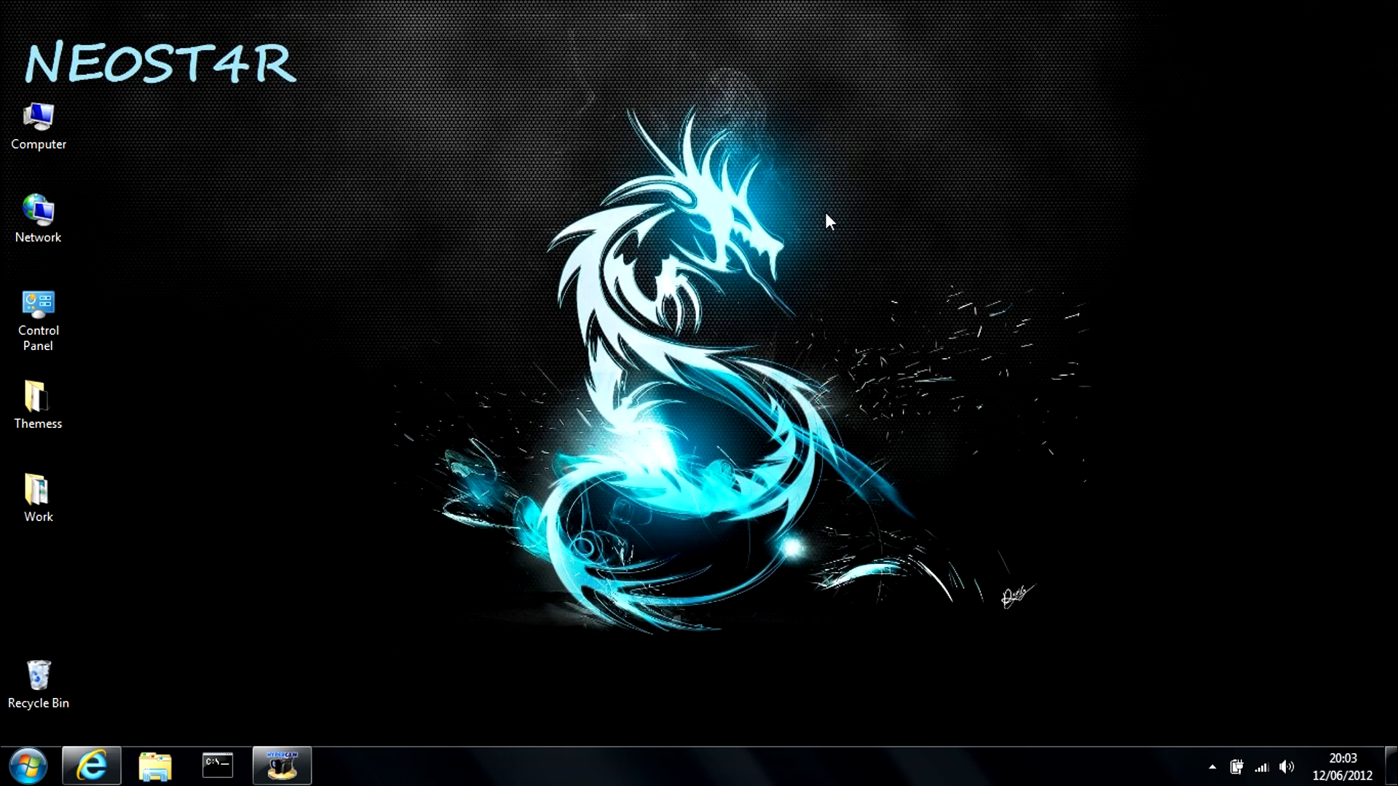
mouse_move(838, 233)
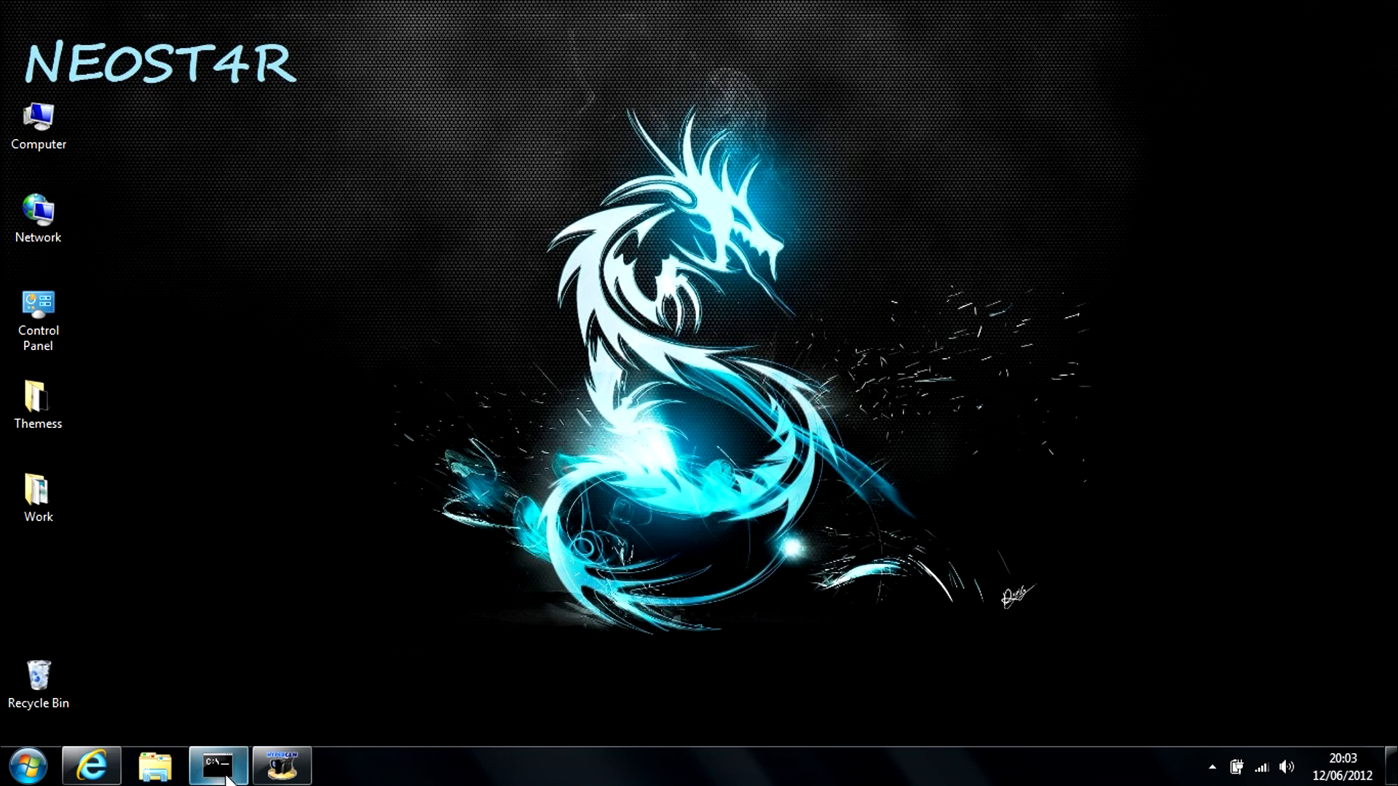
Run netstat -ano in Command Prompt and scroll through the connection list with PIDs
left_click(217, 766)
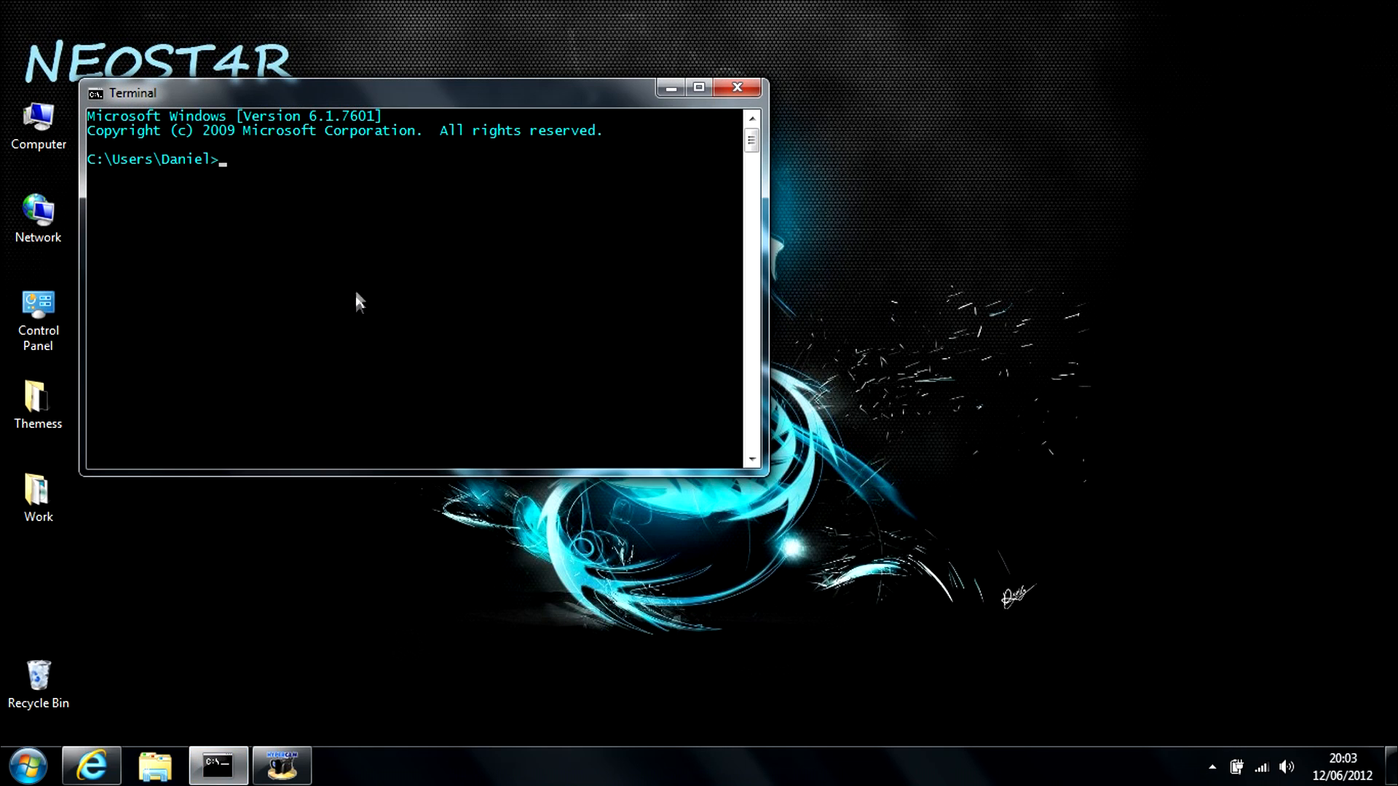
type("netstat")
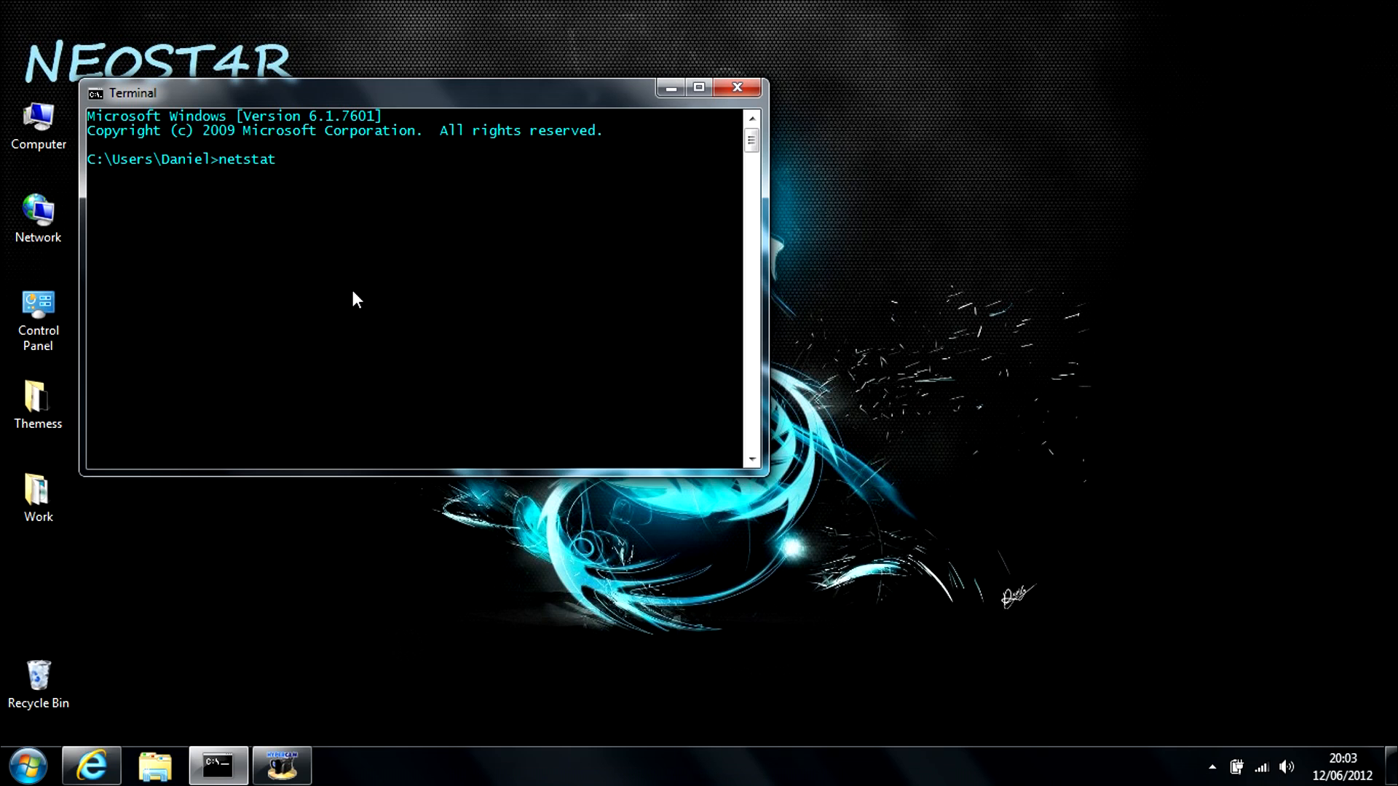
type("-ano")
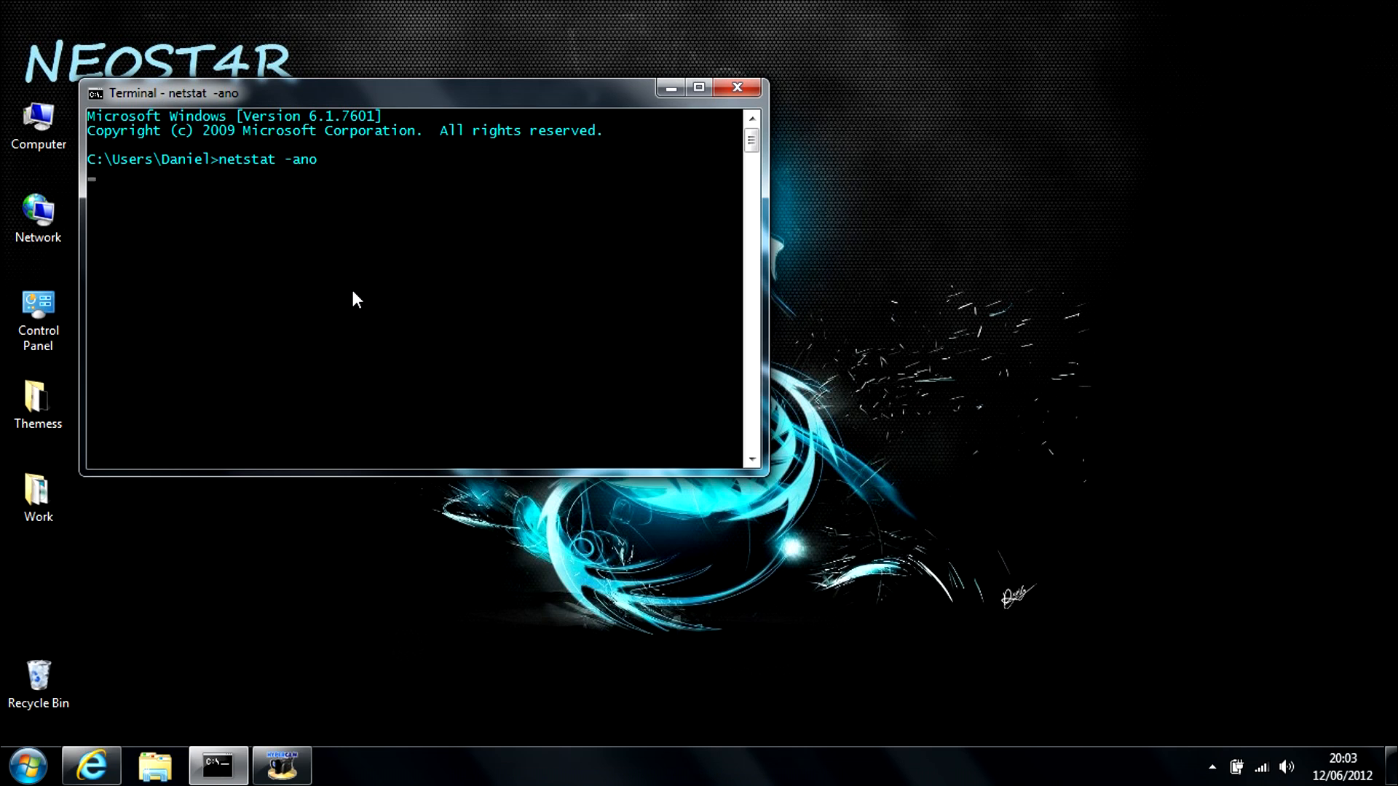
key("Return")
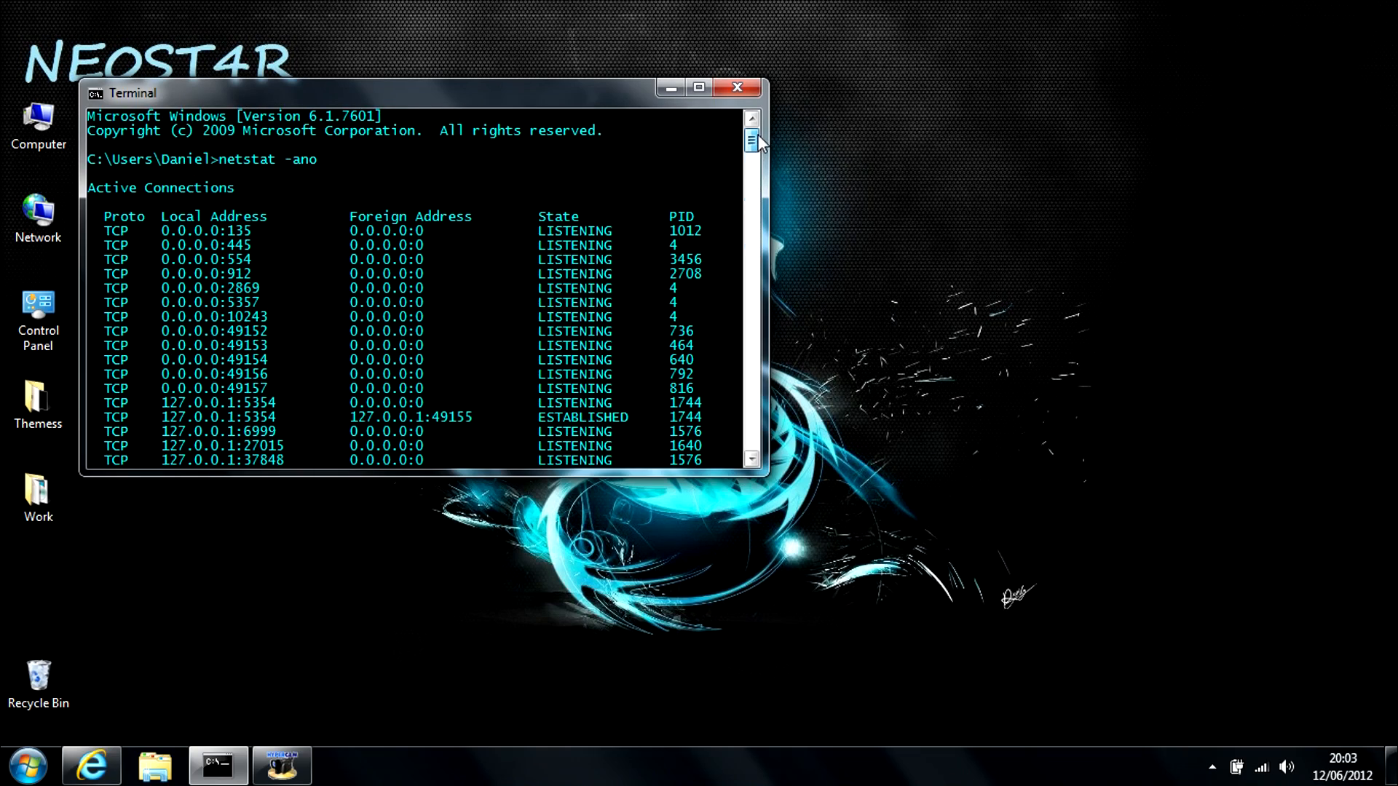
scroll("down", 3)
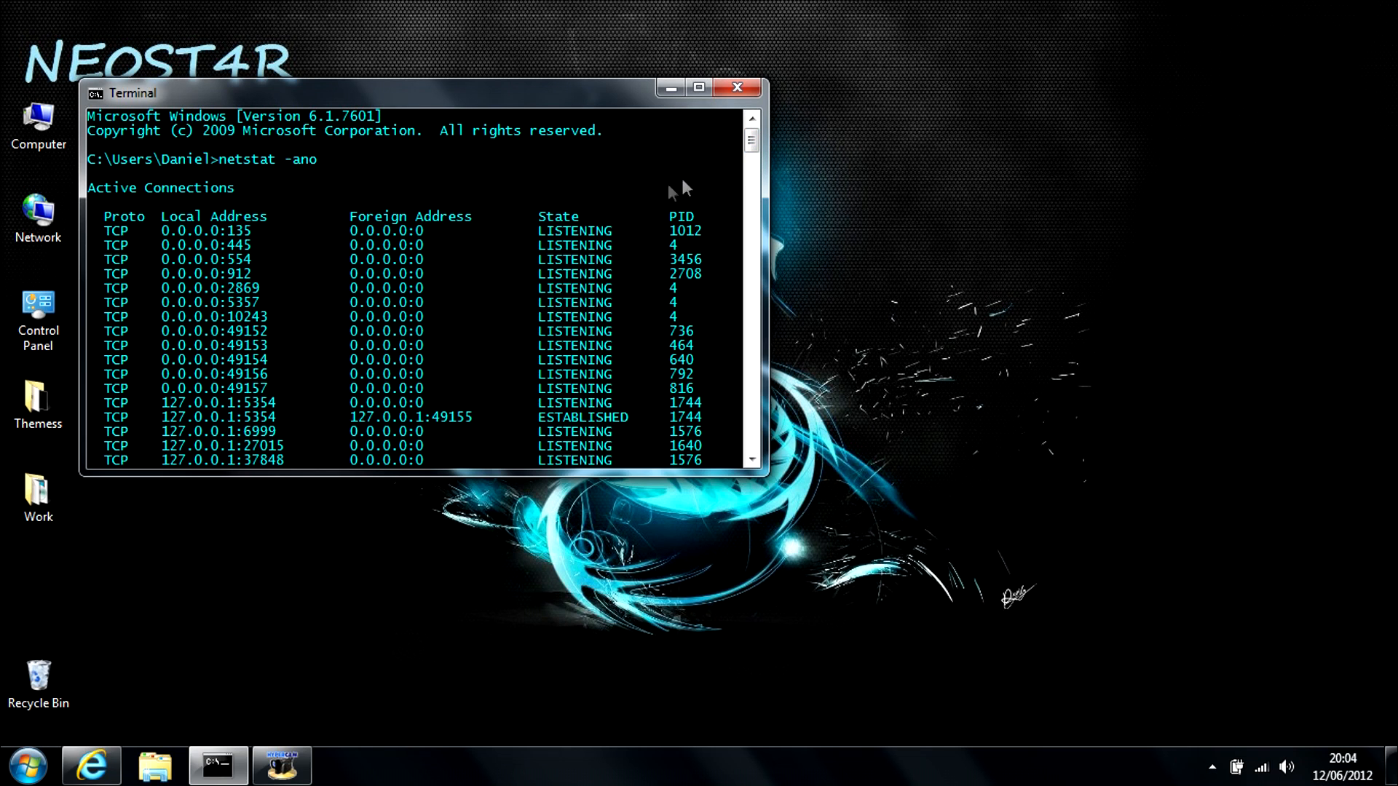
mouse_move(607, 132)
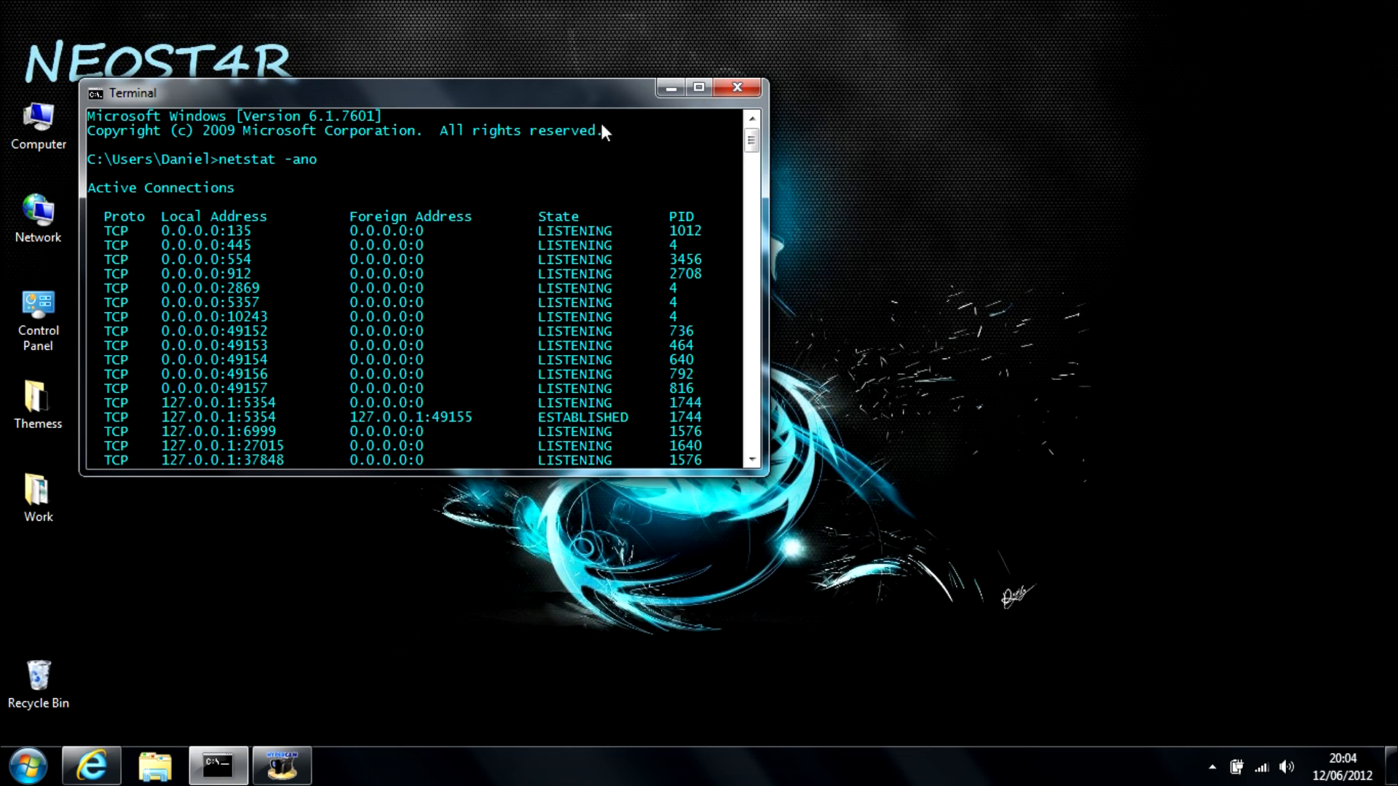
mouse_move(560, 221)
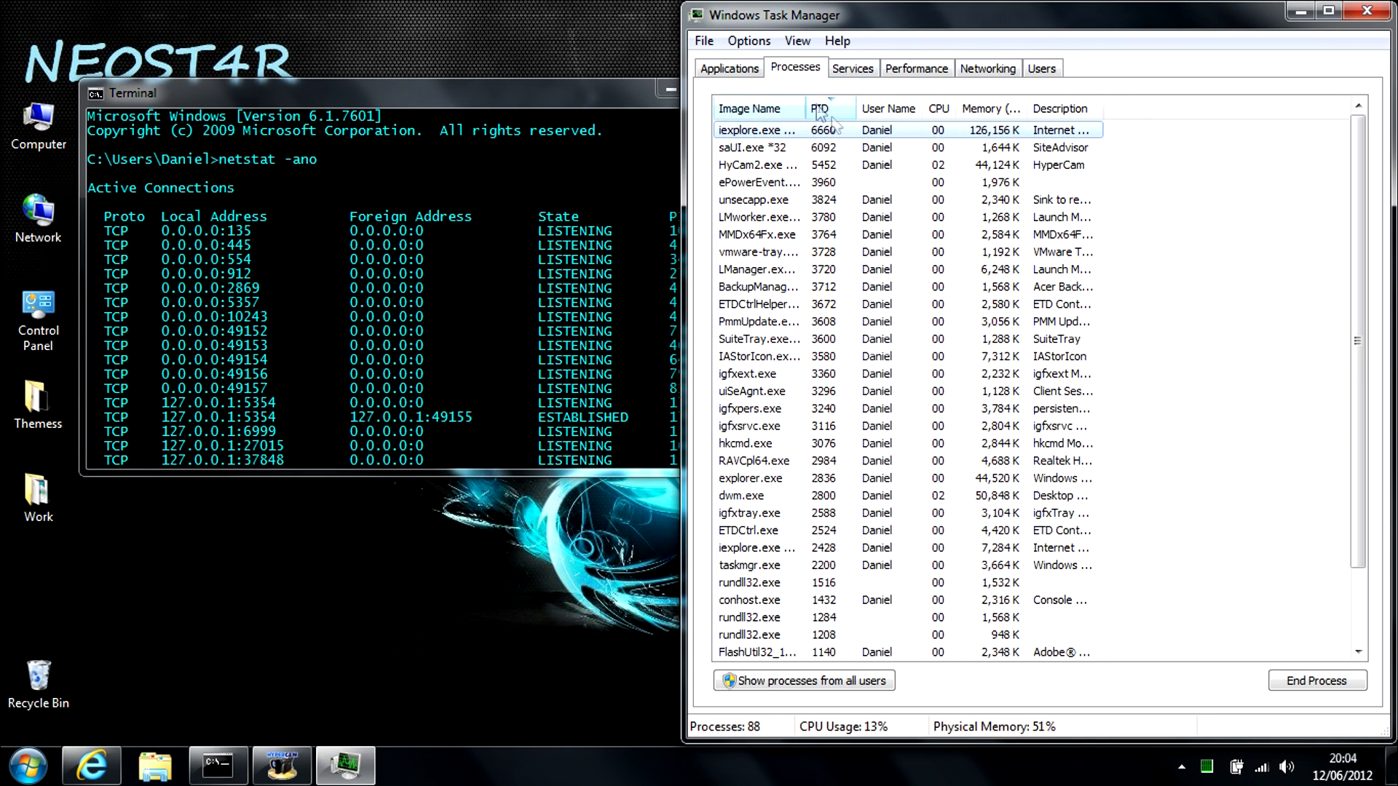
Keep PID (Process Identifier) ticked under View > Select Columns in Task Manager
left_click(835, 40)
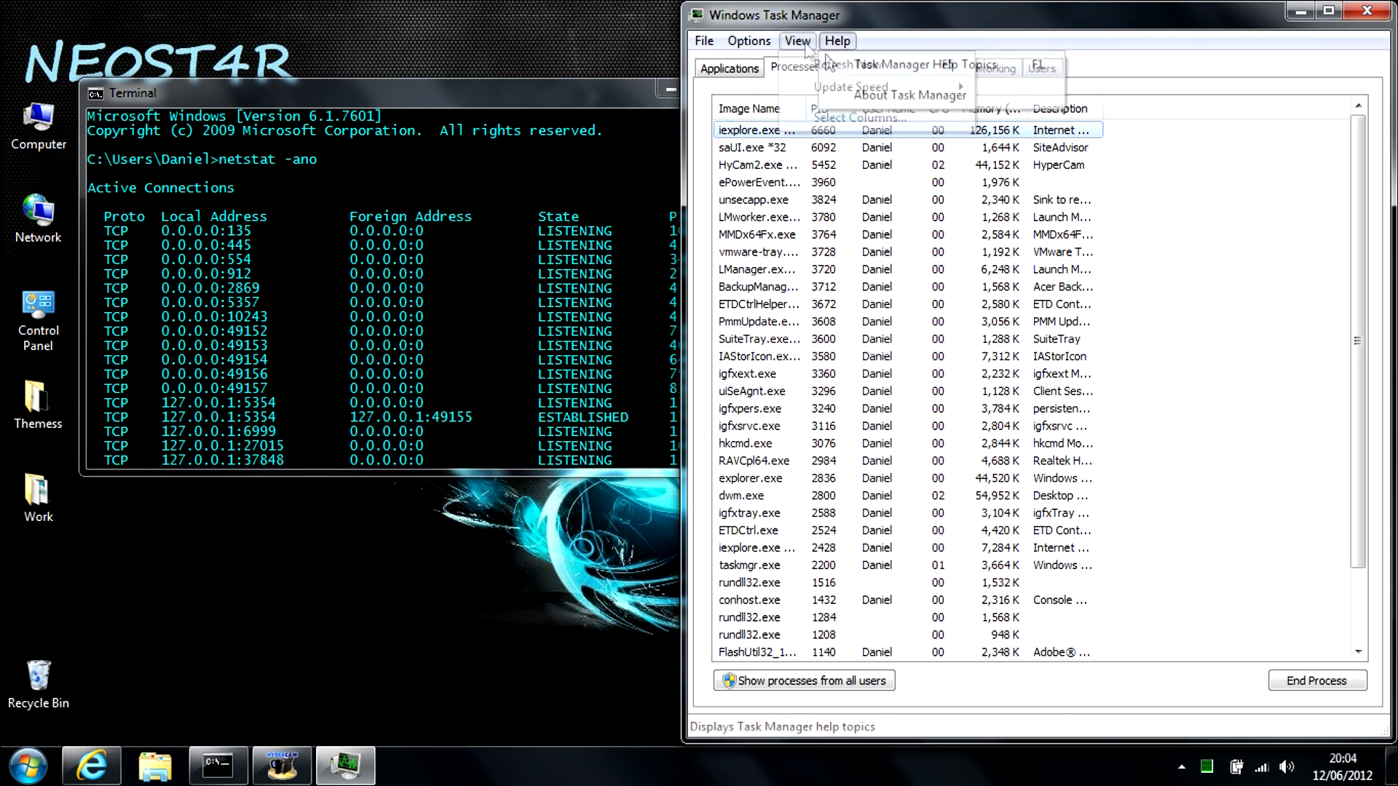
left_click(861, 116)
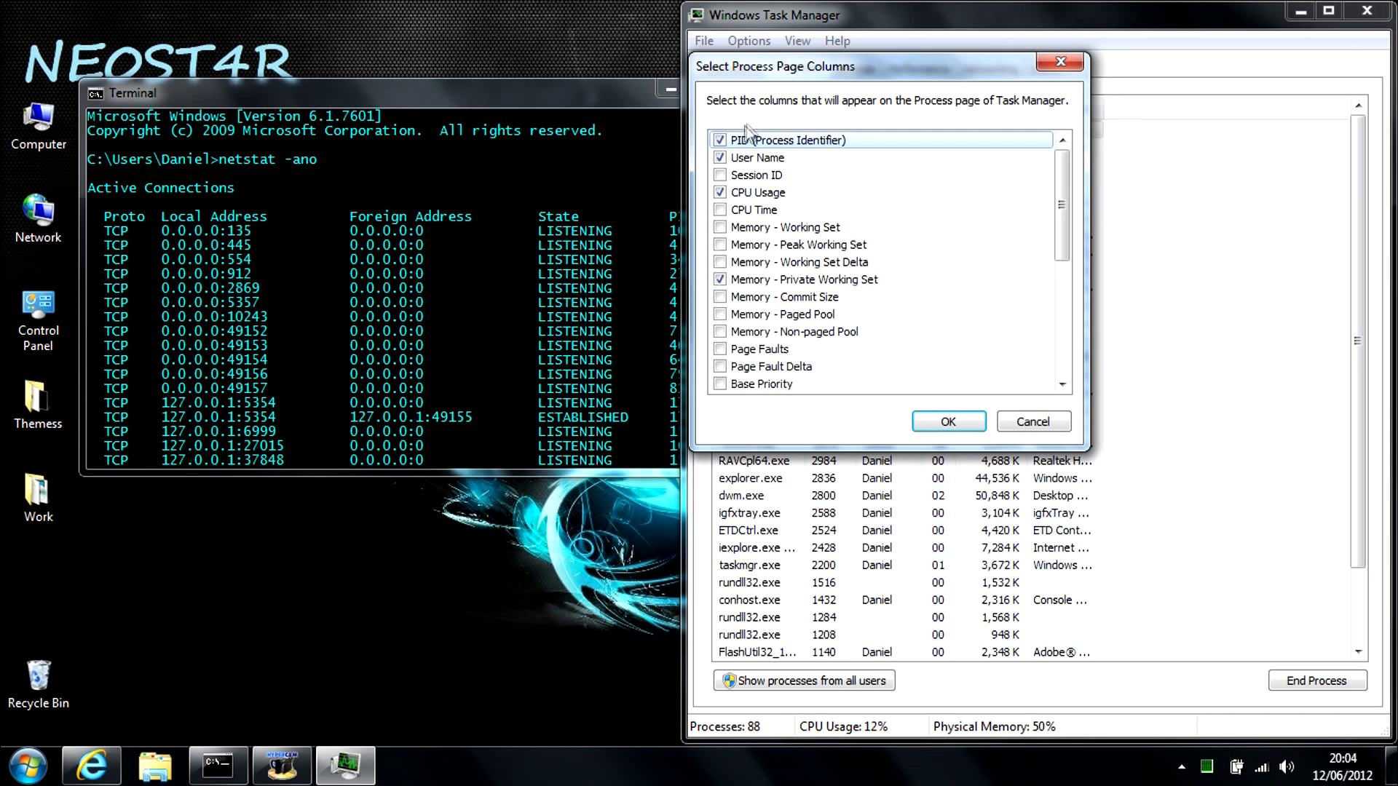
left_click(948, 422)
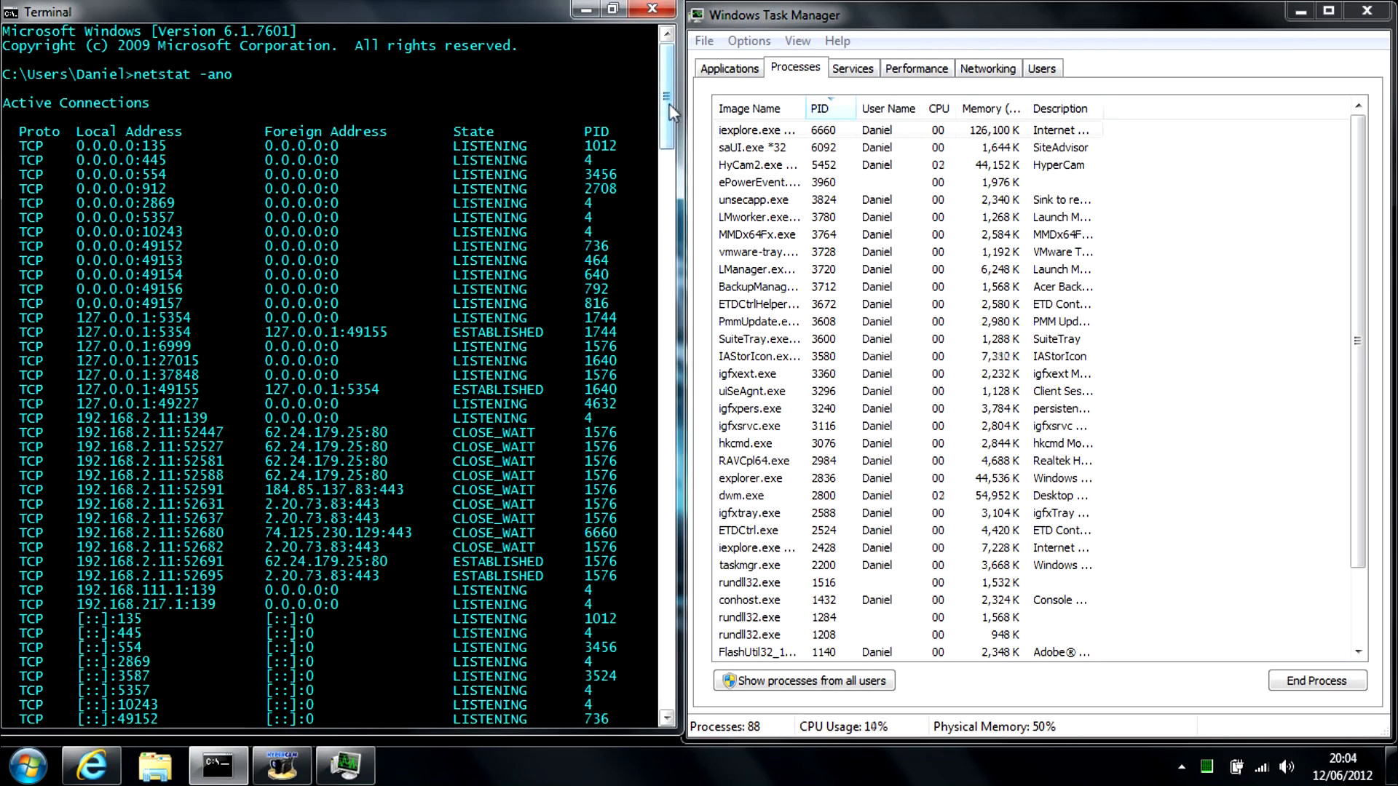
scroll("down", 3)
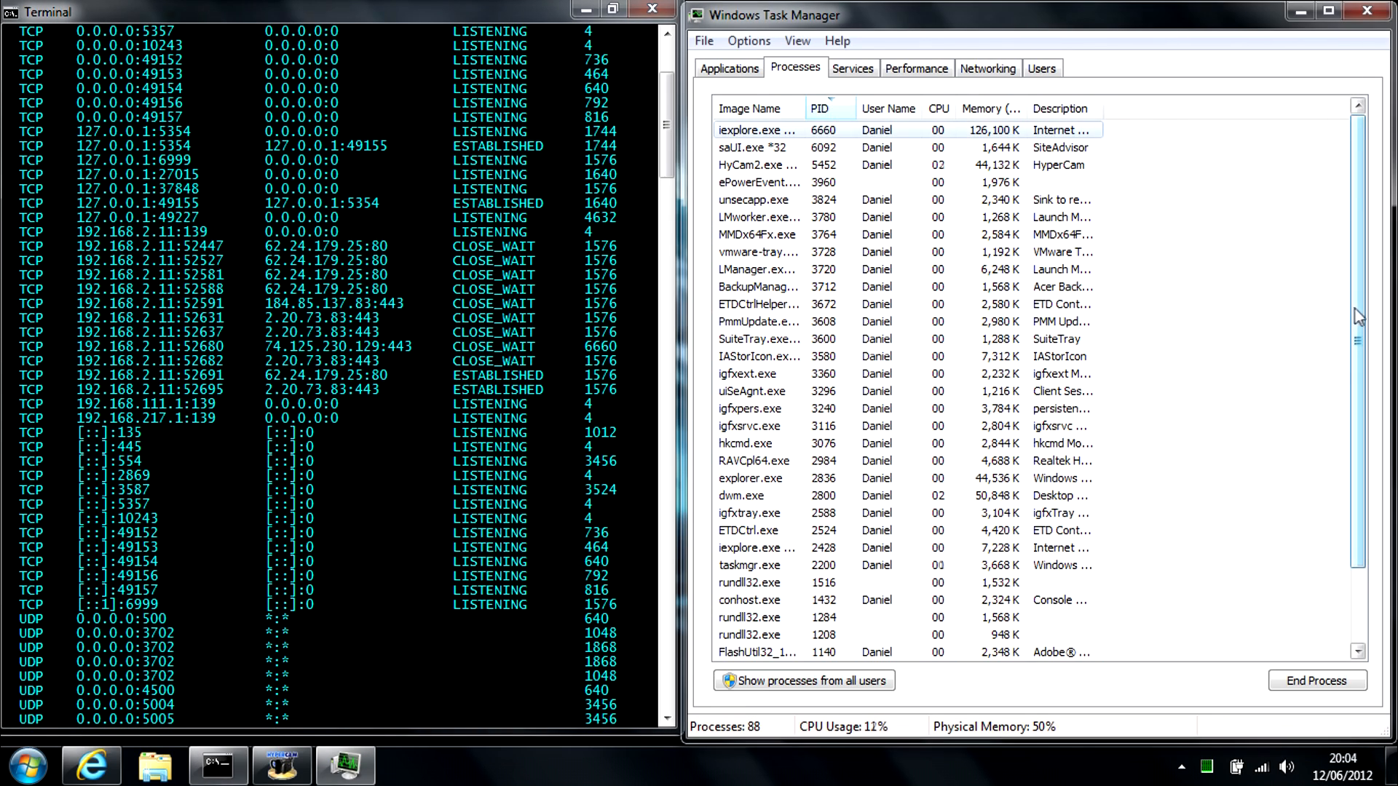
scroll("down", 3)
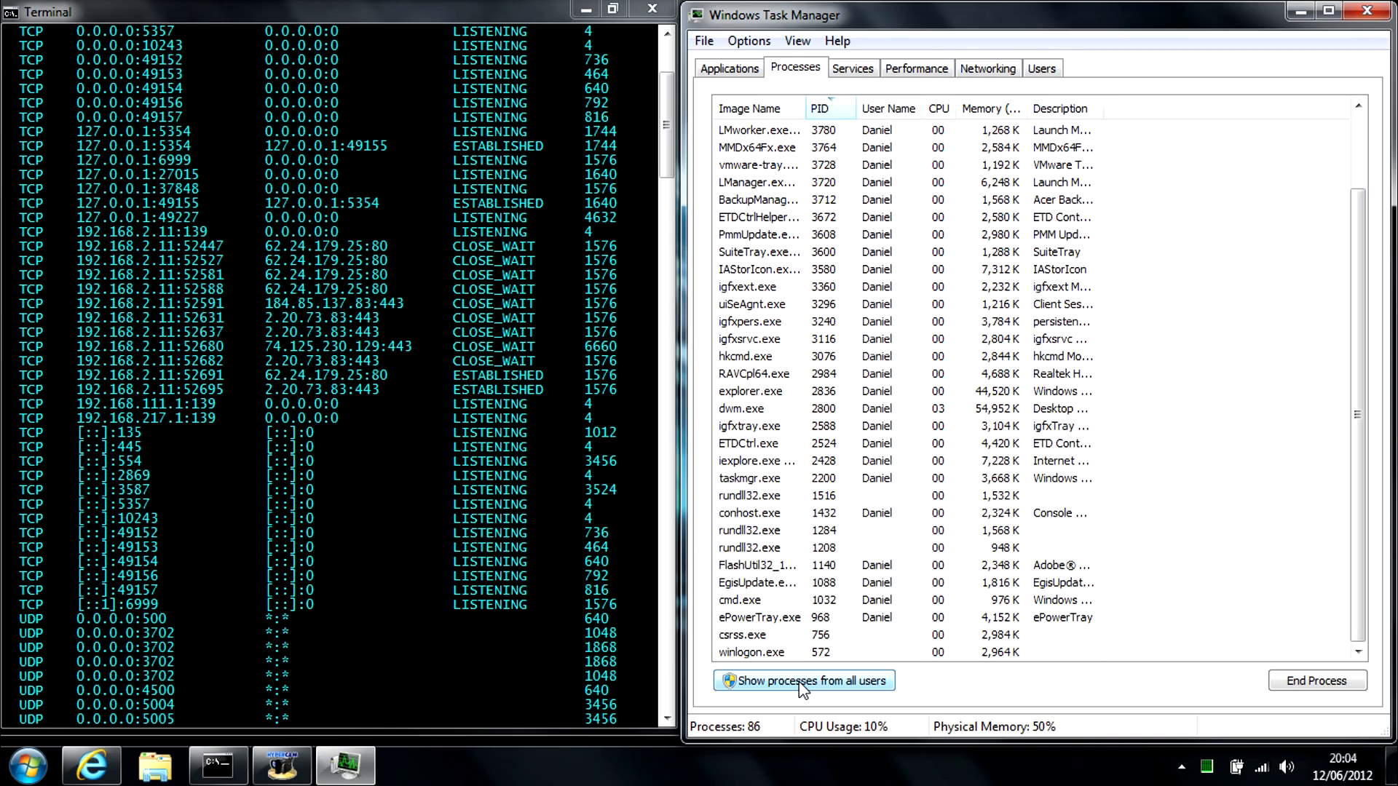
Show processes from all users in Task Manager, including SYSTEM services
left_click(1367, 11)
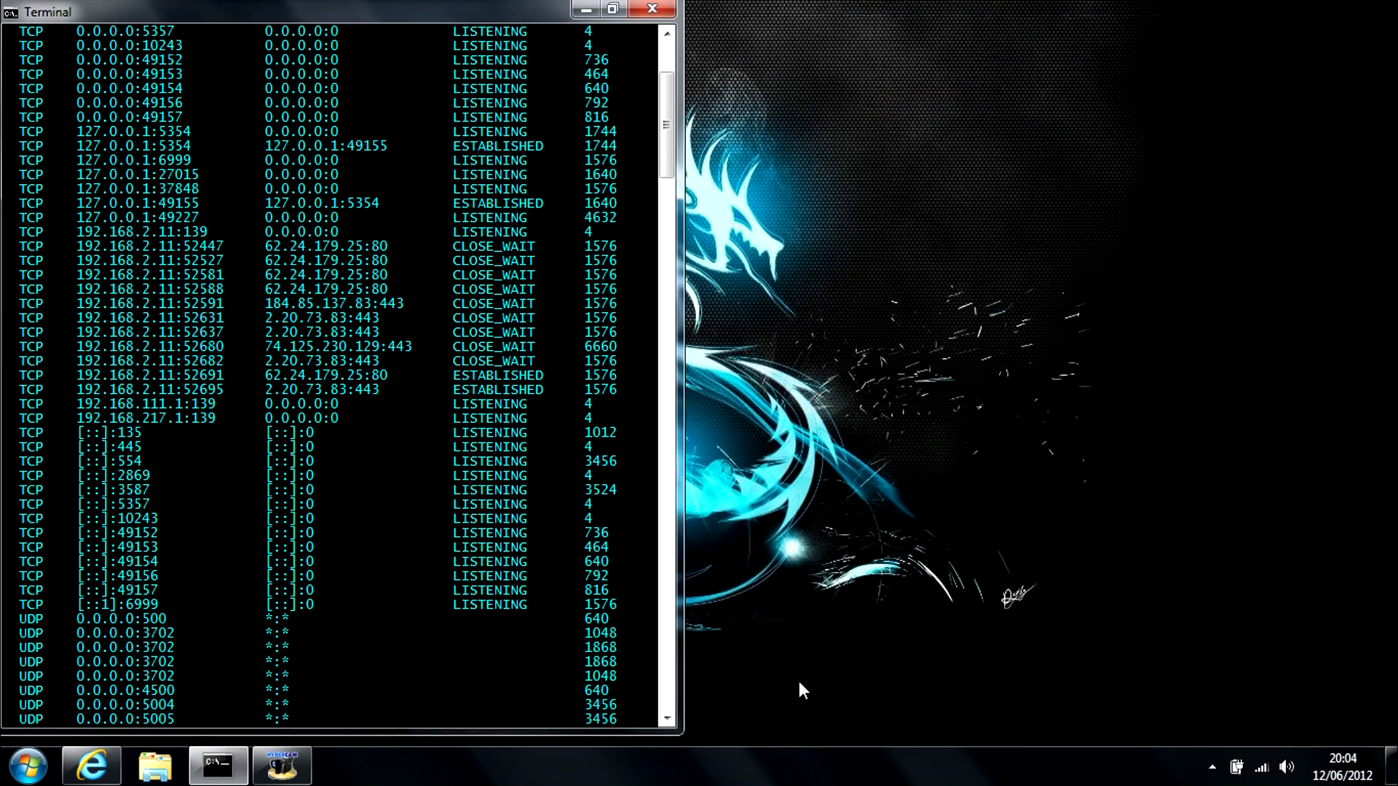
left_click(346, 765)
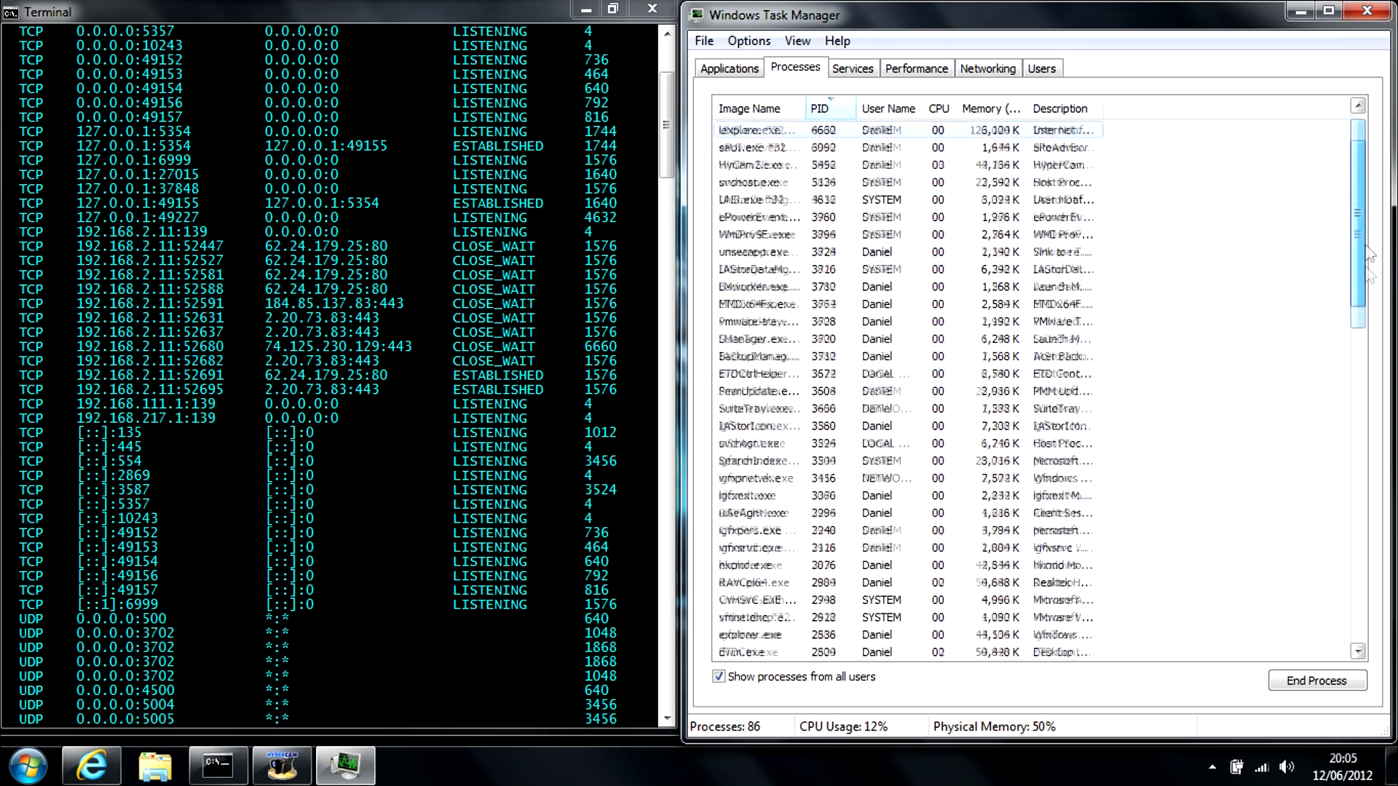
scroll("down", 3)
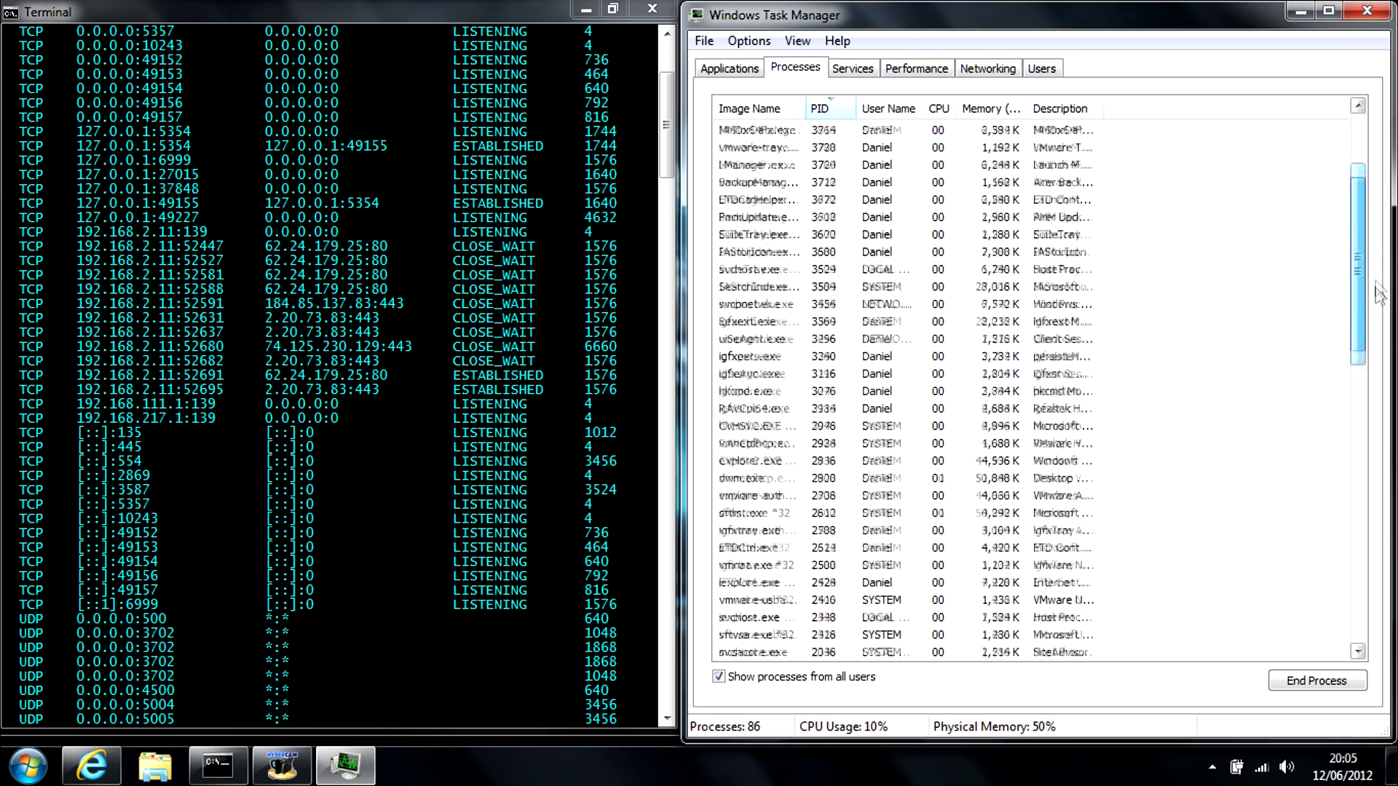
scroll("down", 3)
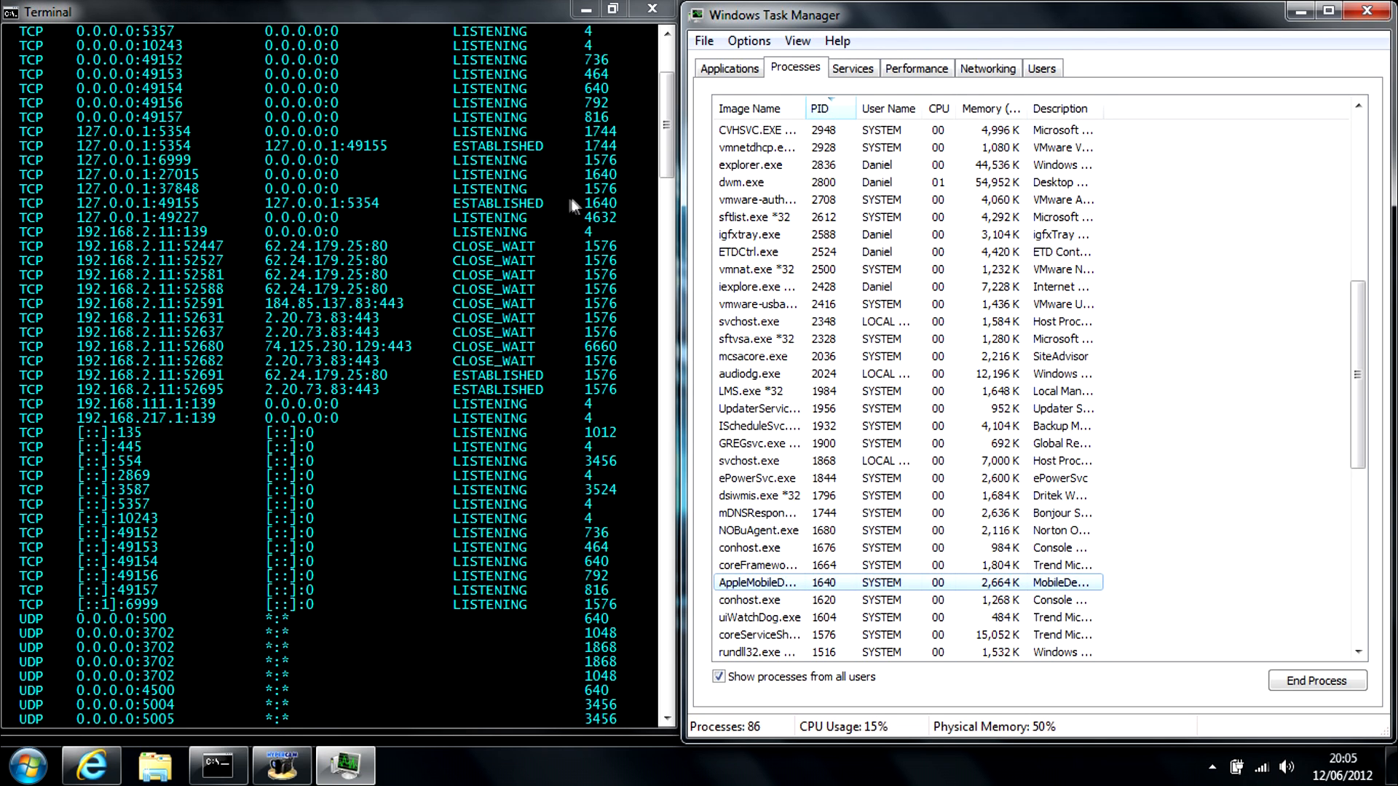
scroll("up", 3)
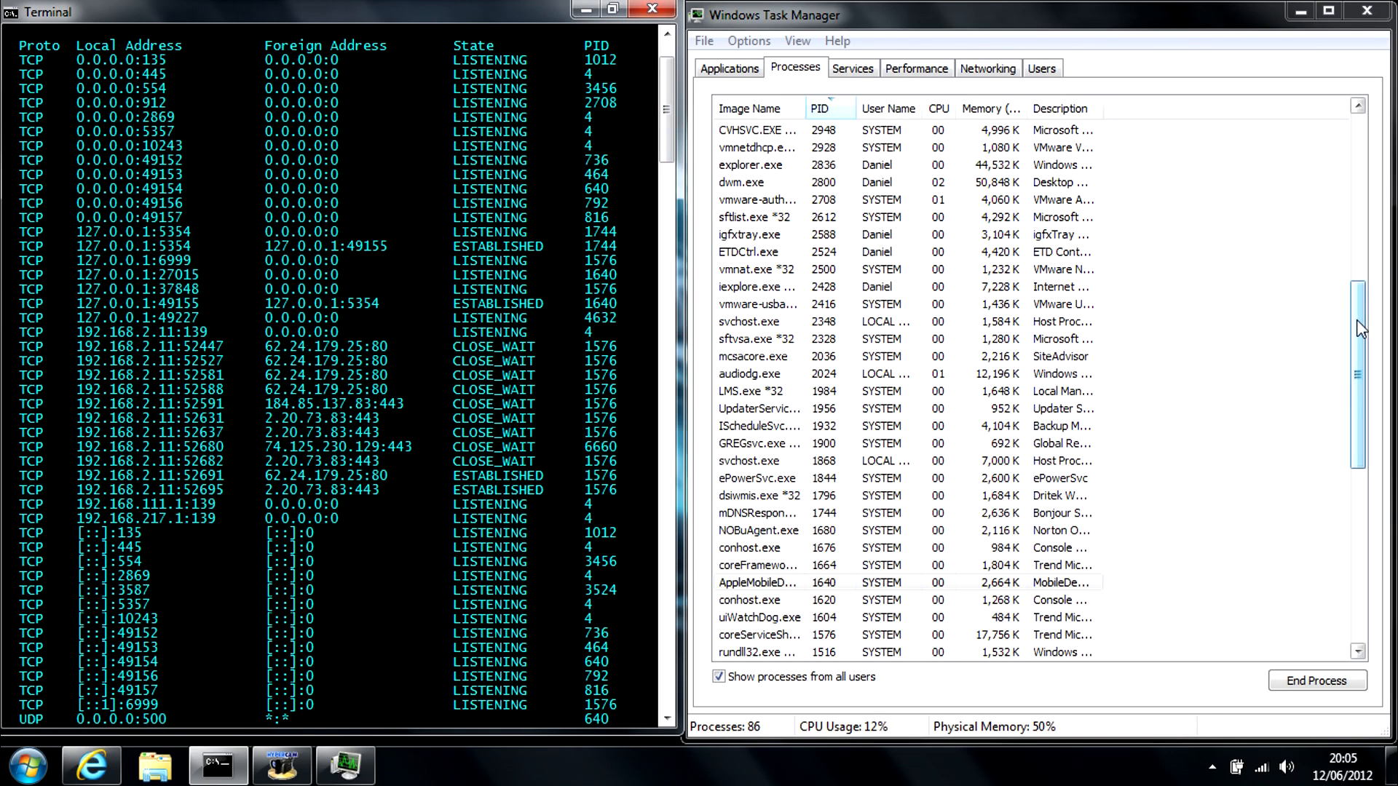
Select the Task Manager row for PID 1744 (Bonjour Service) and scroll the connection list
left_click(758, 513)
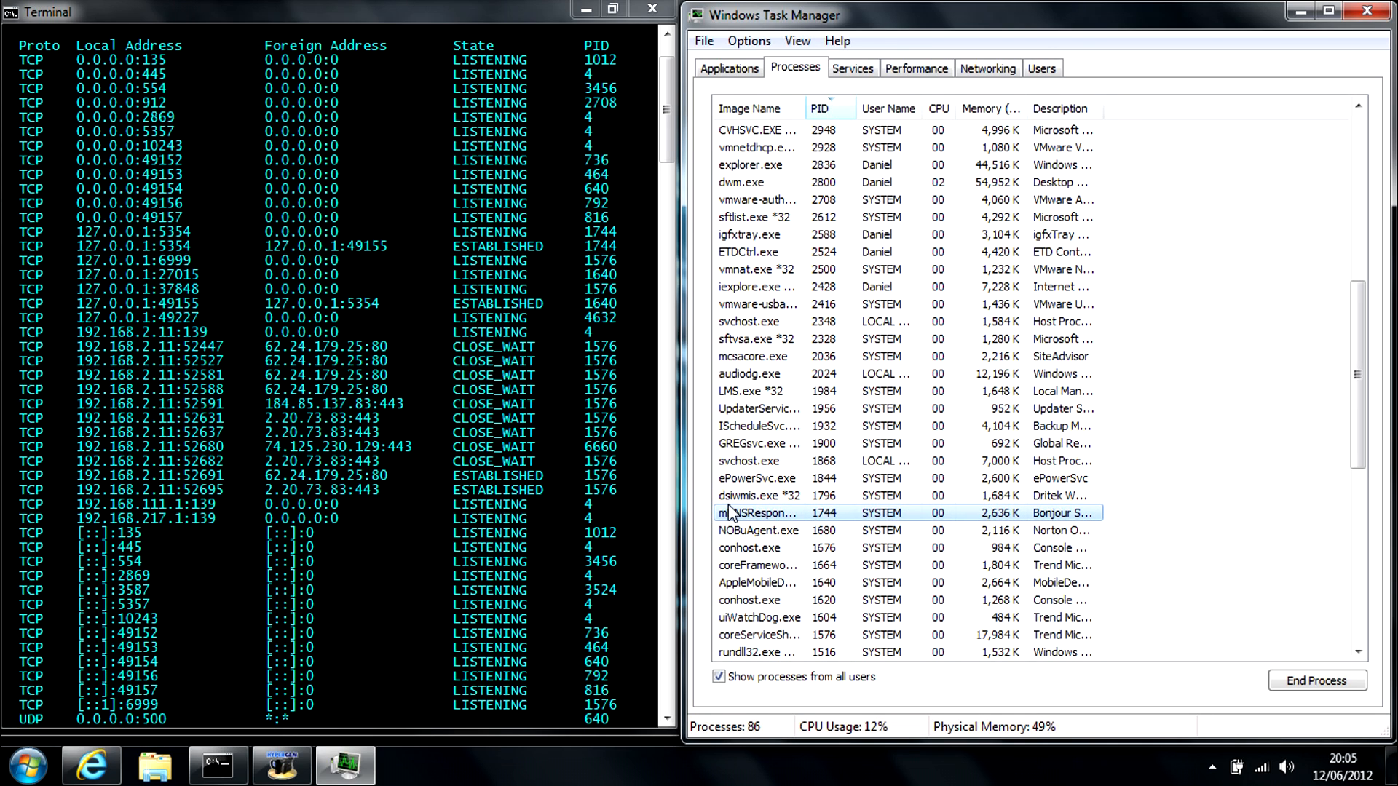
mouse_move(640, 496)
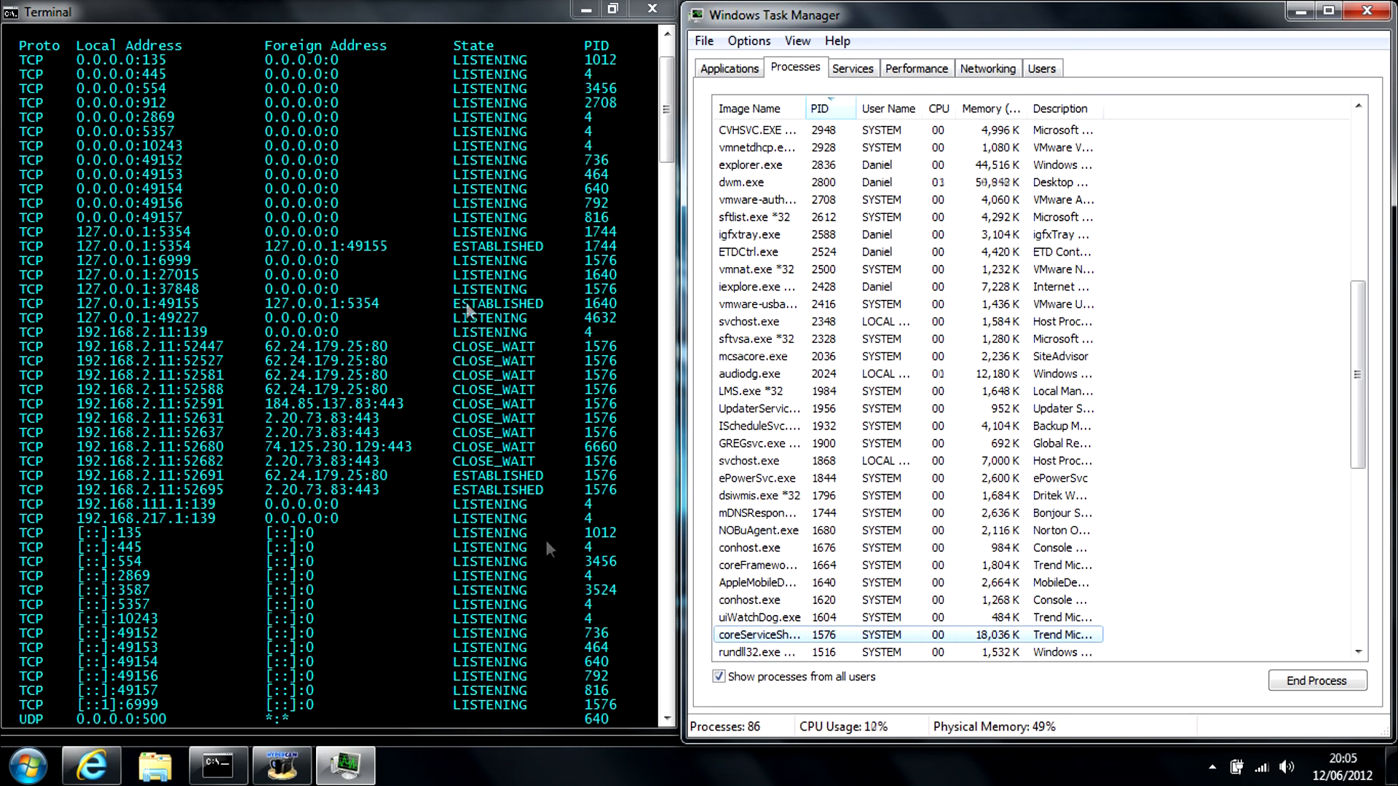
scroll("down", 3)
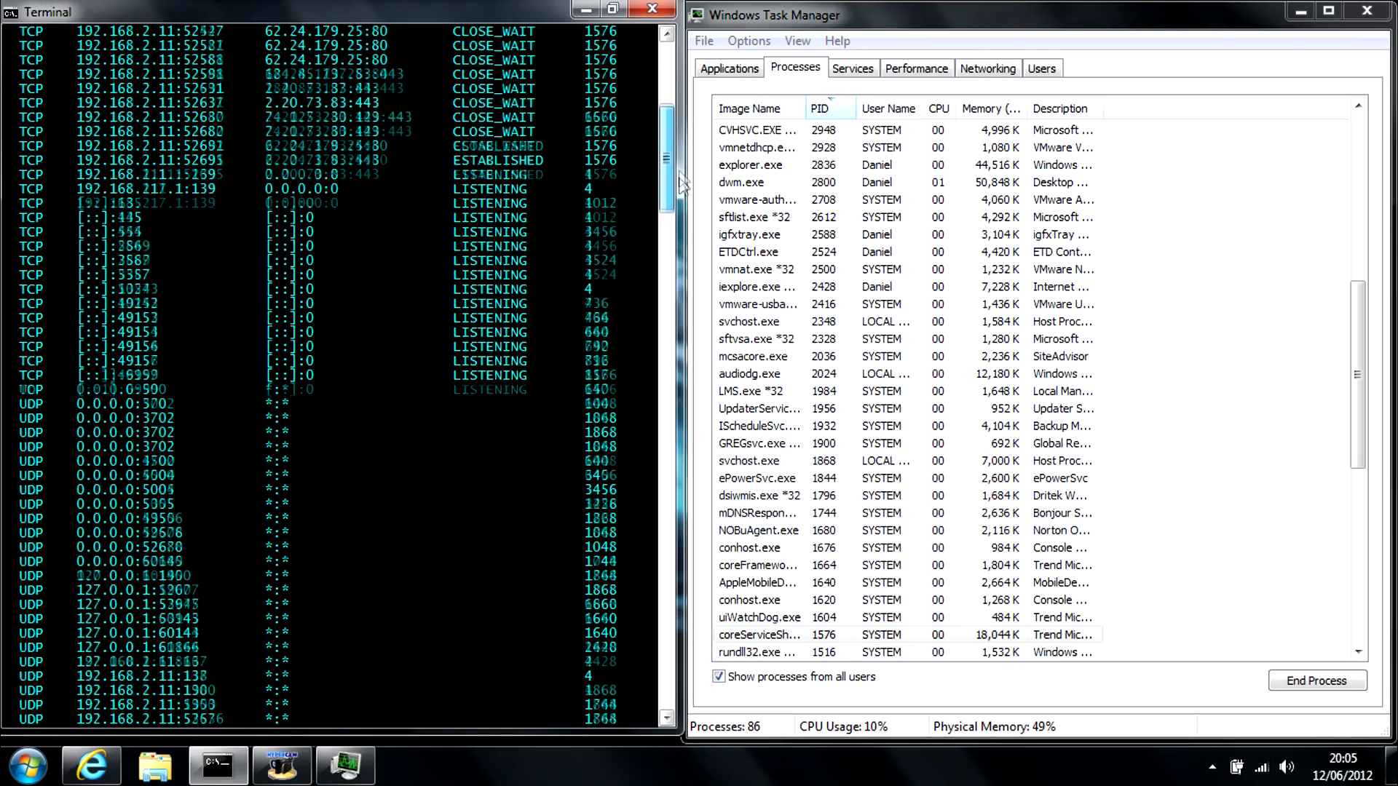
Scroll the netstat output, then close Command Prompt and Task Manager
scroll("down", 3)
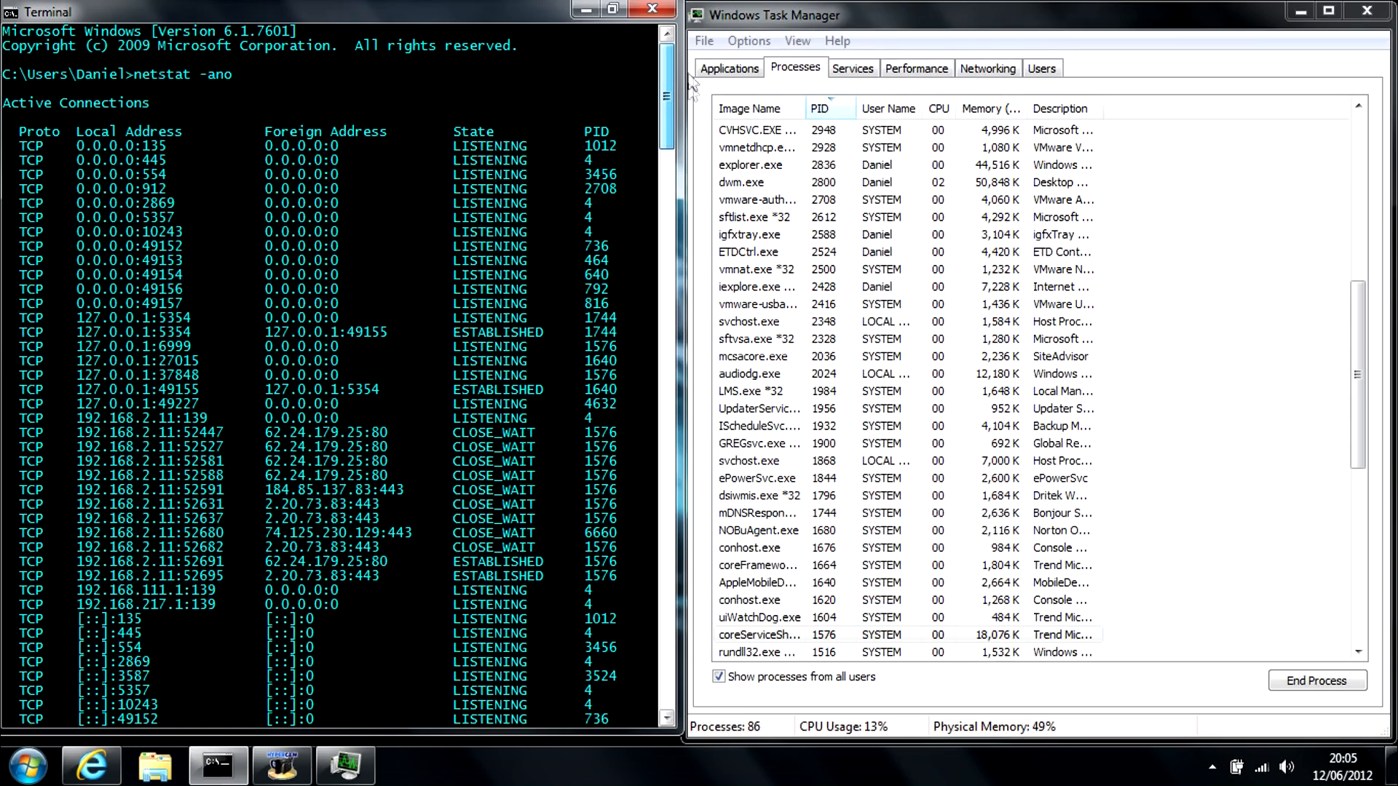
scroll("down", 3)
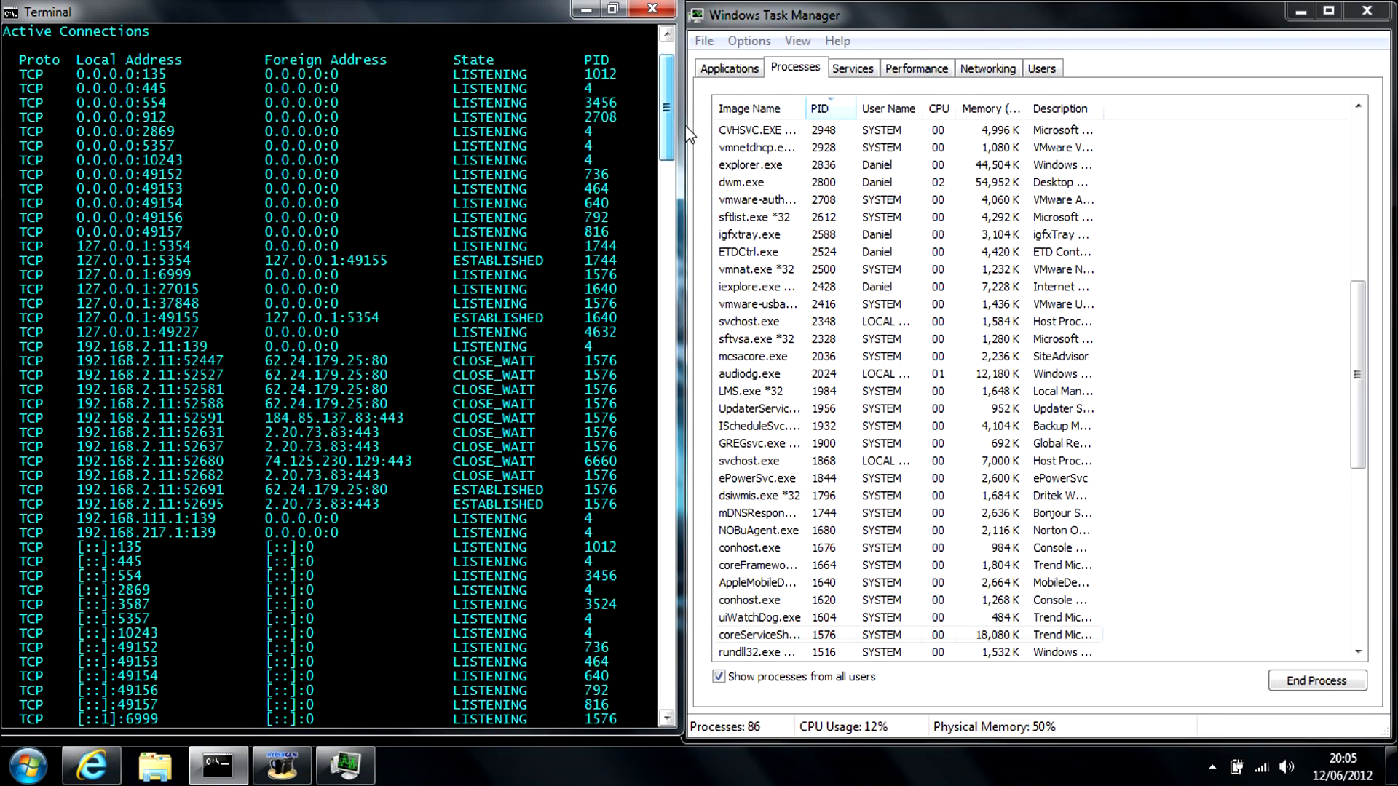
scroll("up", 3)
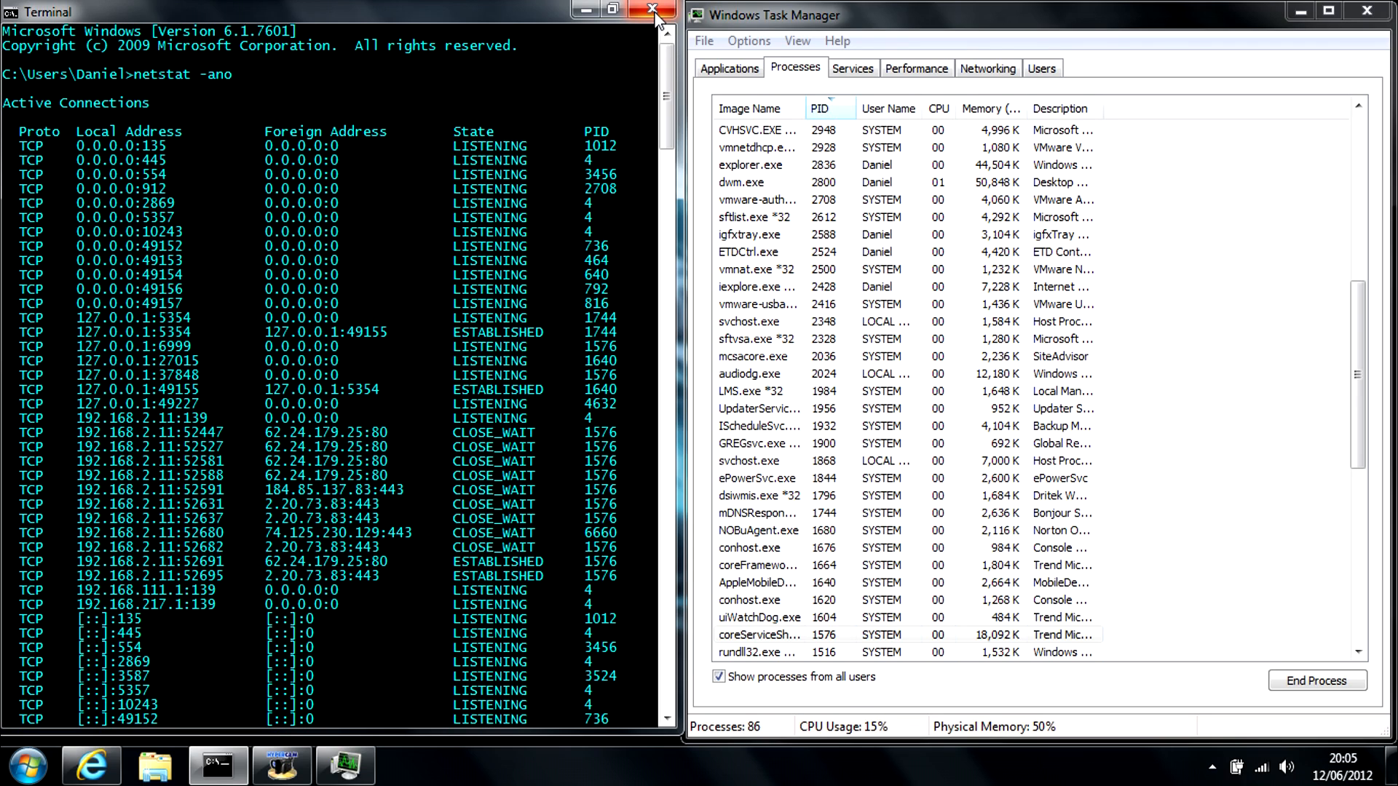
mouse_move(652, 11)
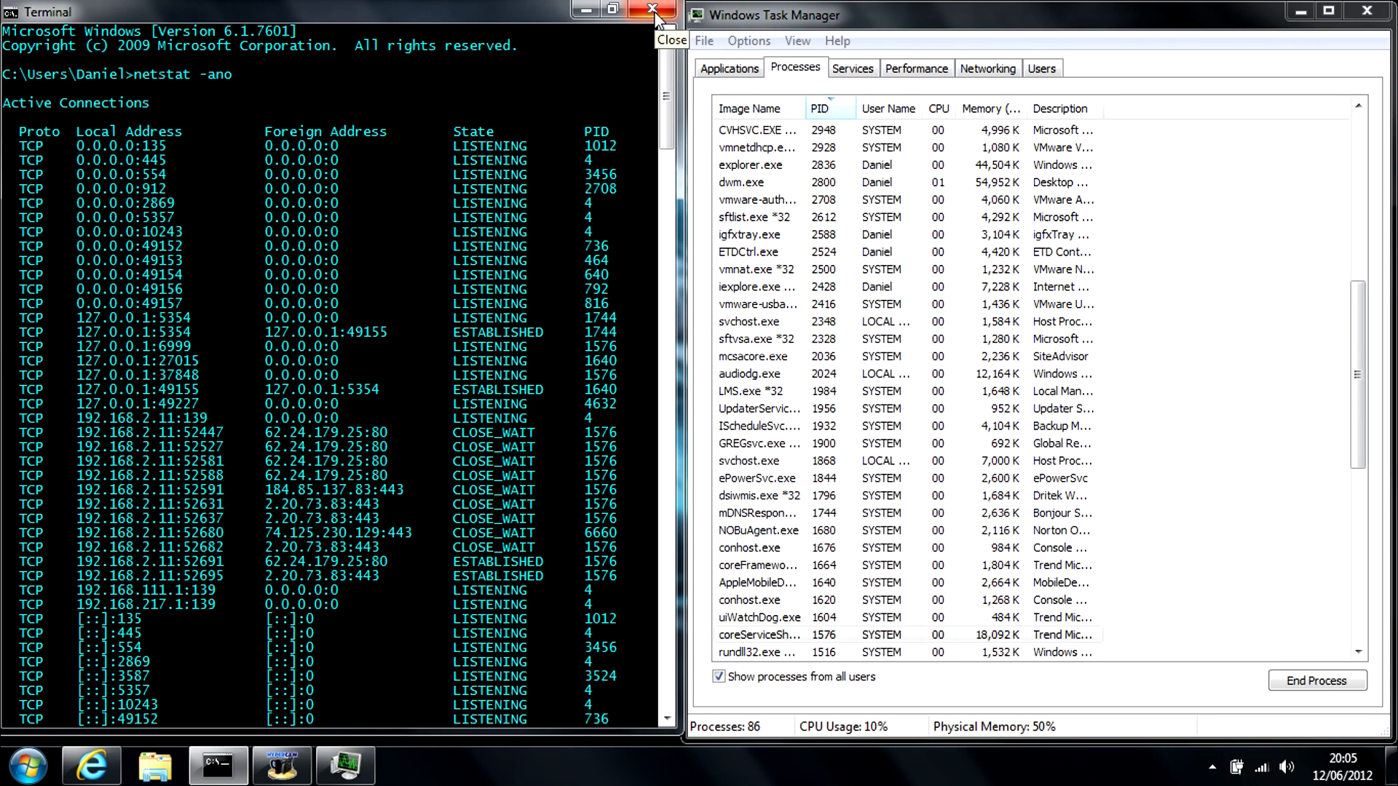
left_click(645, 11)
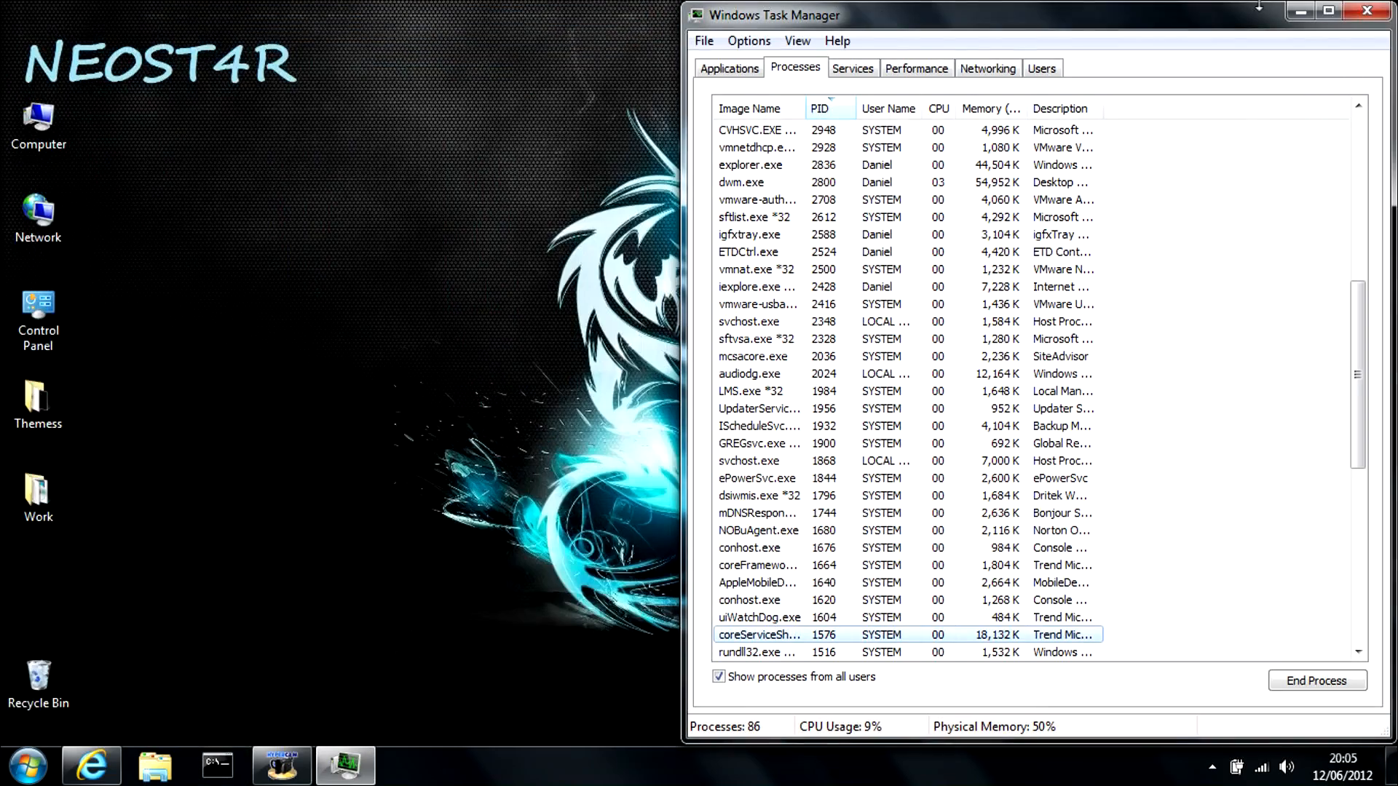
left_click(1368, 11)
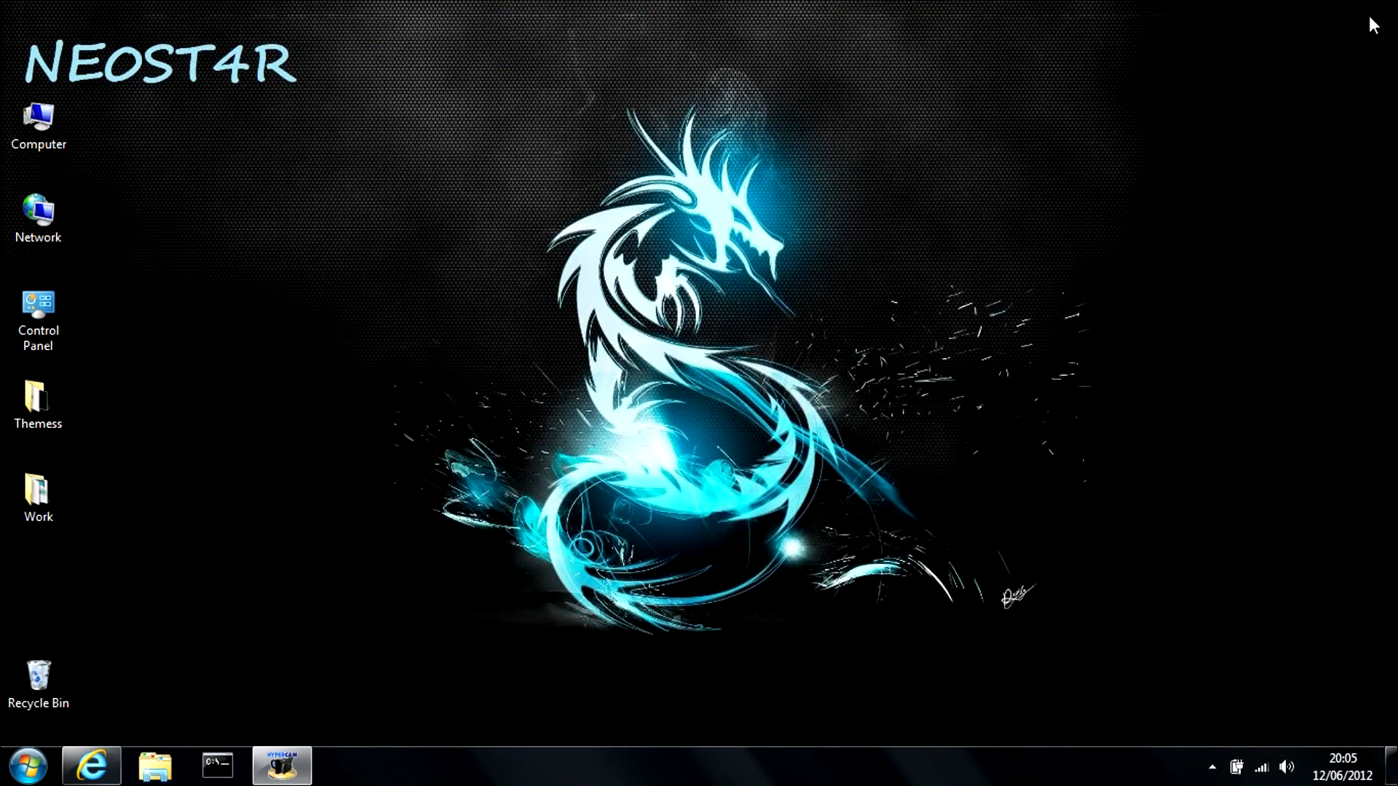